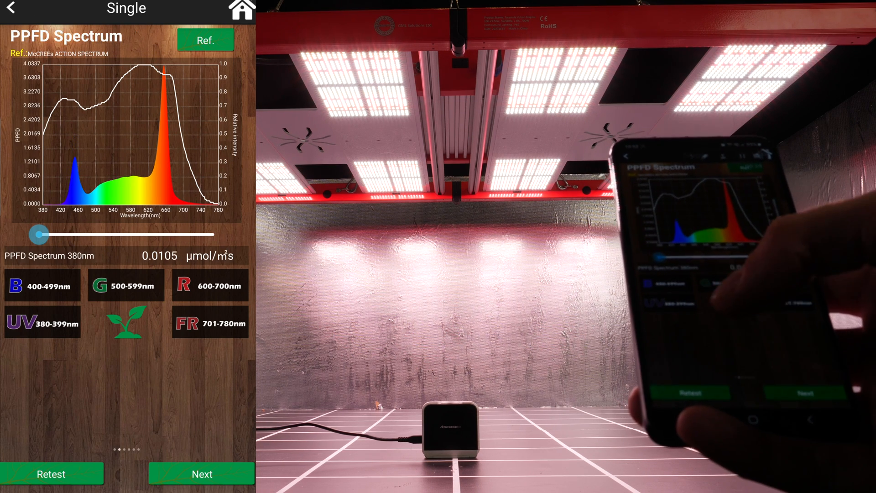
scroll(left, 3)
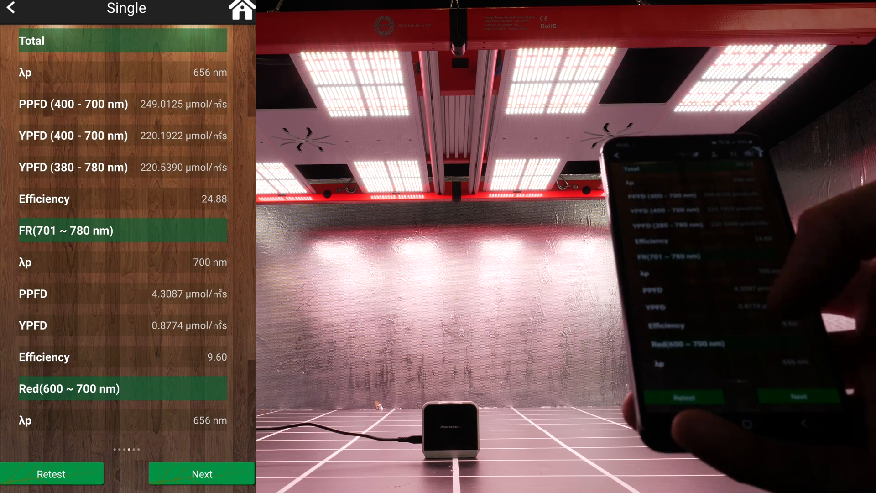
scroll(down, 3)
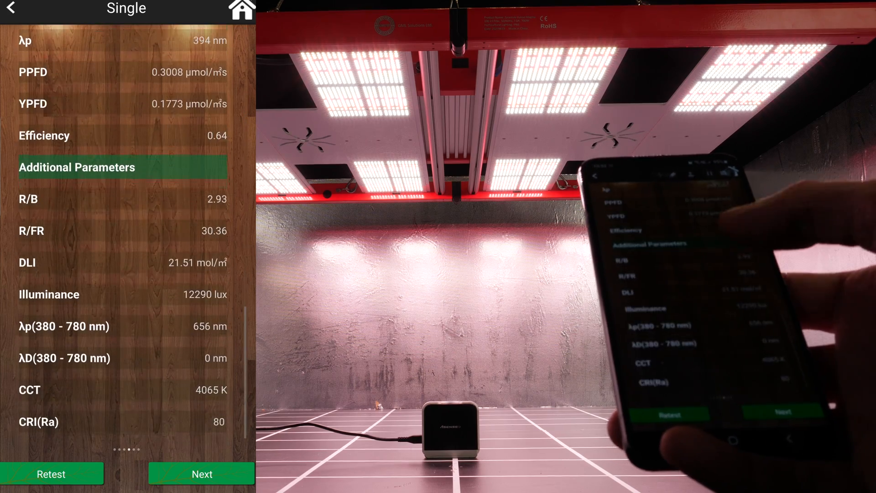